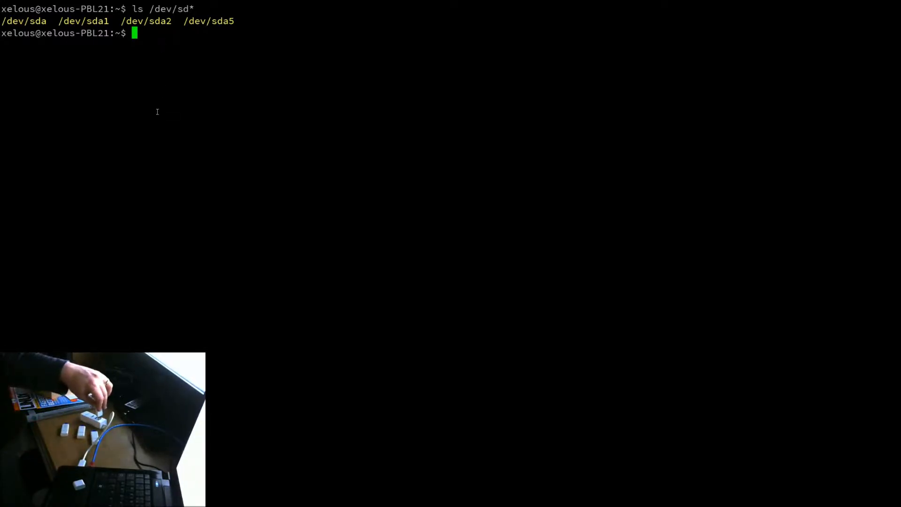
Re-list /dev/sd* and highlight the newly appeared sdb and sdb1 devices.
type("ls /dev/sd*")
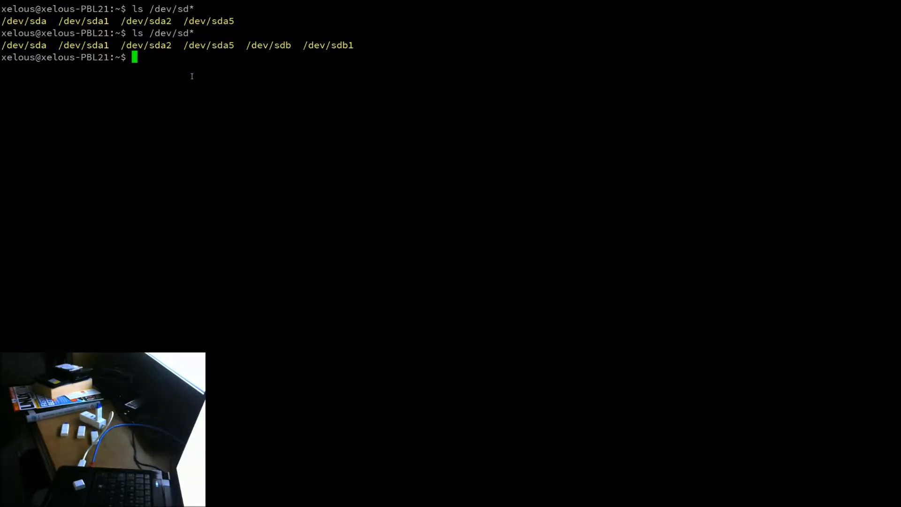
double_click(258, 45)
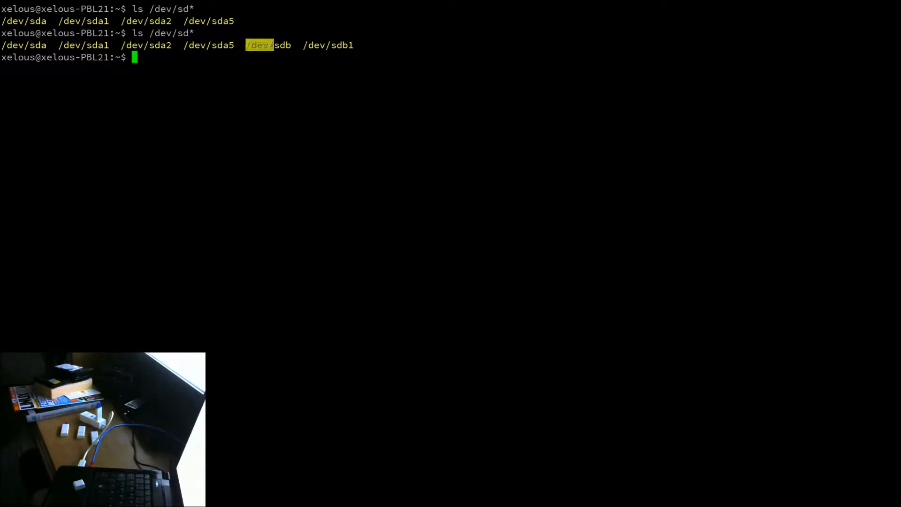
double_click(269, 45)
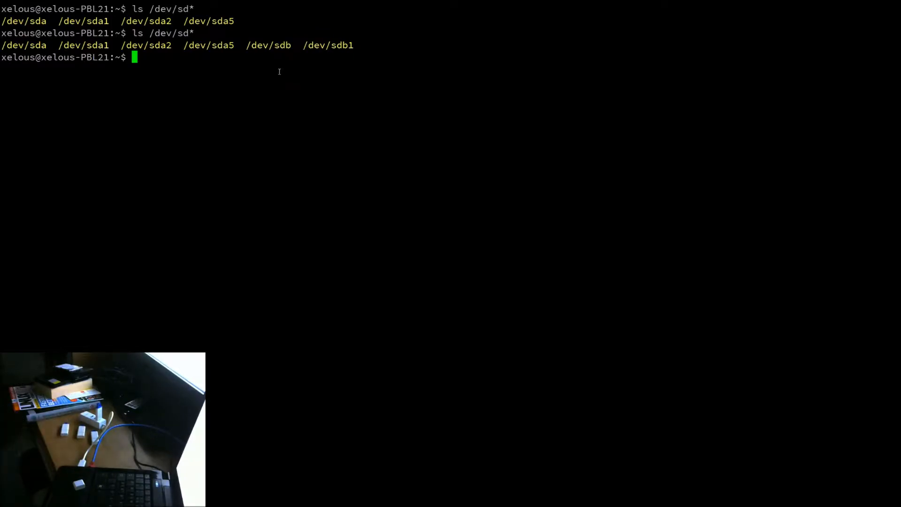
List /dev/disk/by-id to show the Kingston DataTraveler drive IDs, then clear the screen.
type("ls /dev/d")
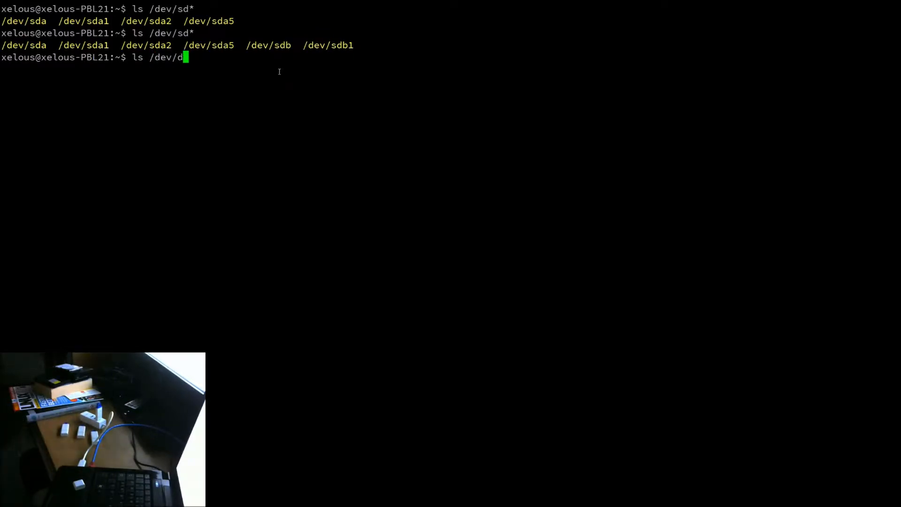
type("isk/by-id -1")
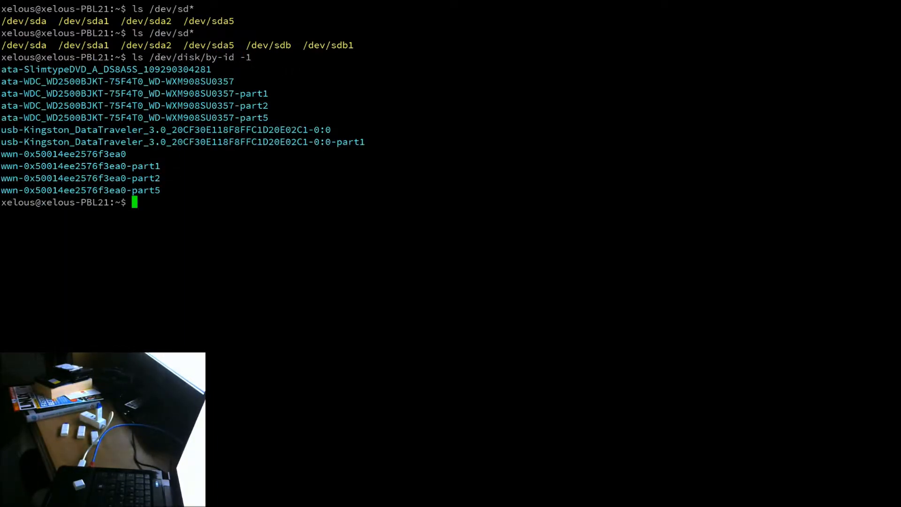
double_click(191, 57)
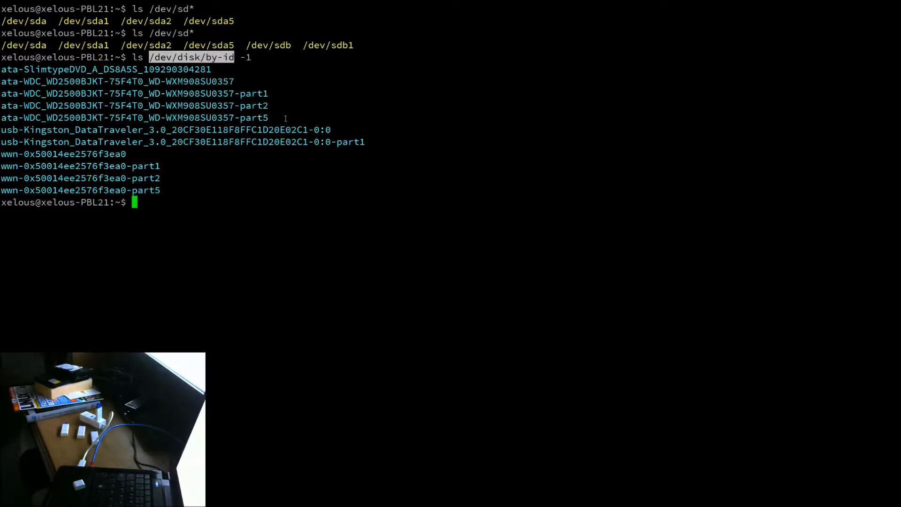
triple_click(161, 130)
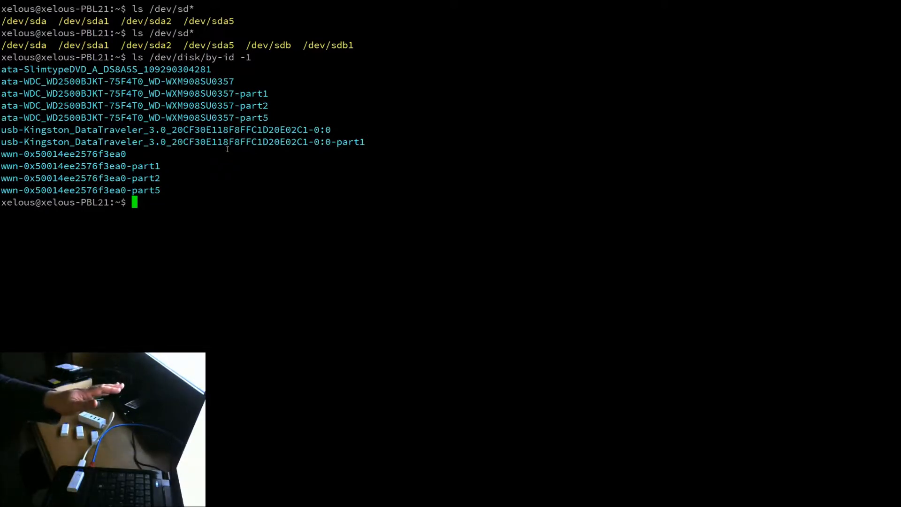
type("cledar")
type("ls /dev/disk/by-id -1 | grep usb")
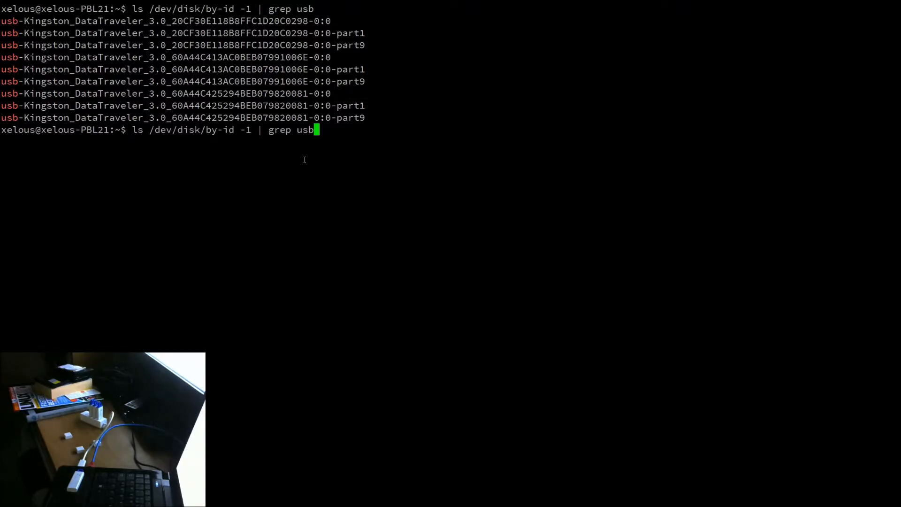
Redirect the USB by-id disk listing into disks.txt.
type("> disks.txt")
type("nan")
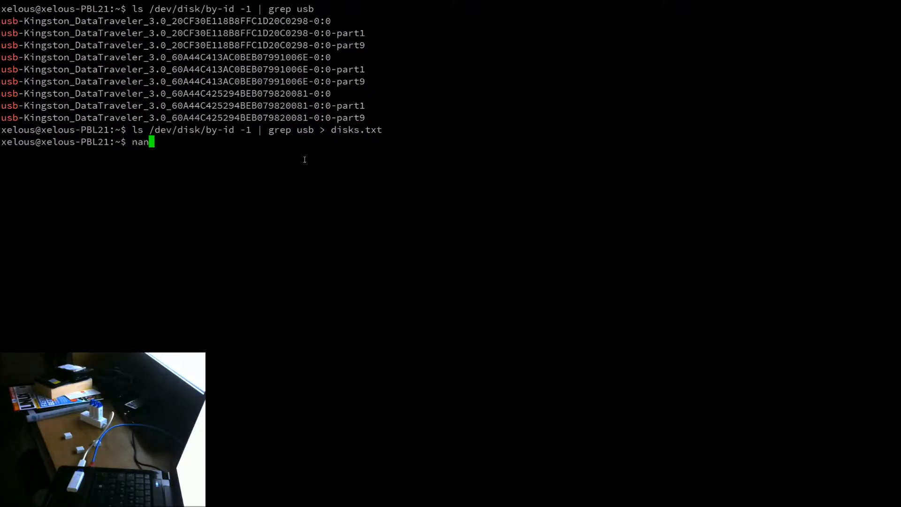
type("disks.txt")
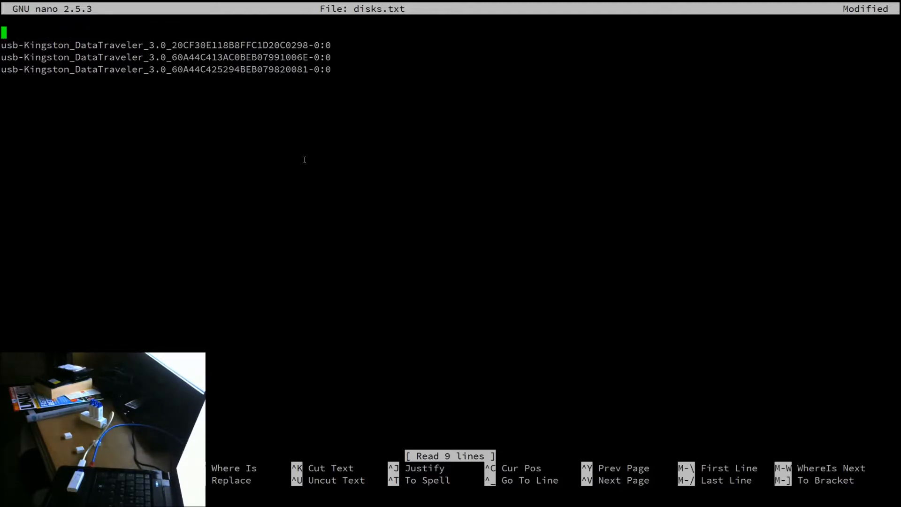
Type 'zpool create tank mirror' ahead of the drive IDs in disks.txt.
type("zpool")
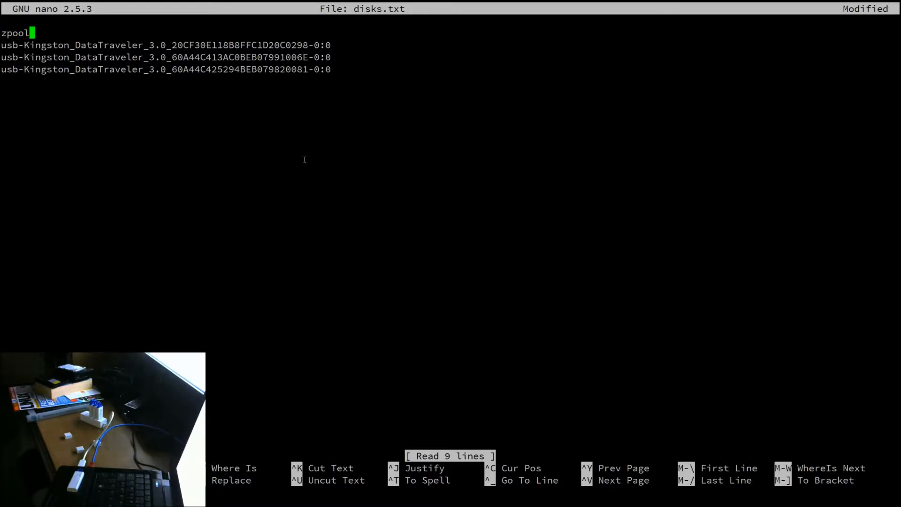
type("create")
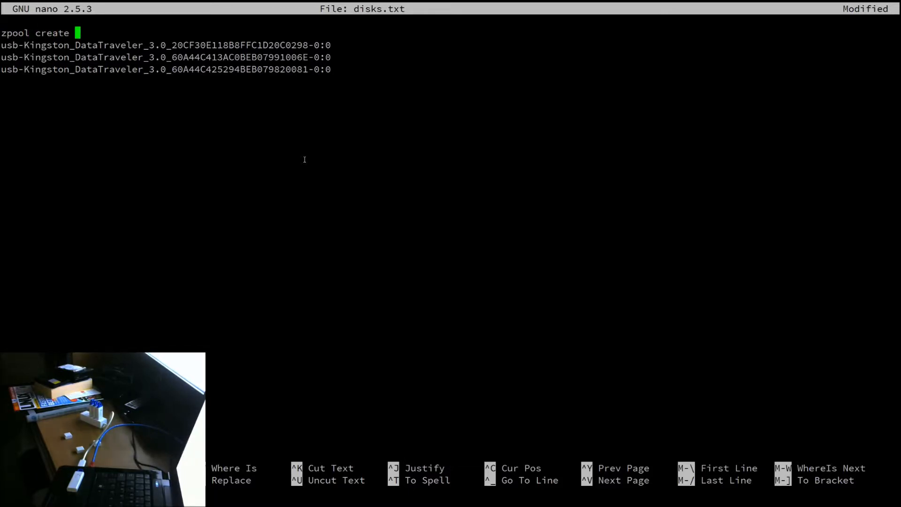
type("tank mirror")
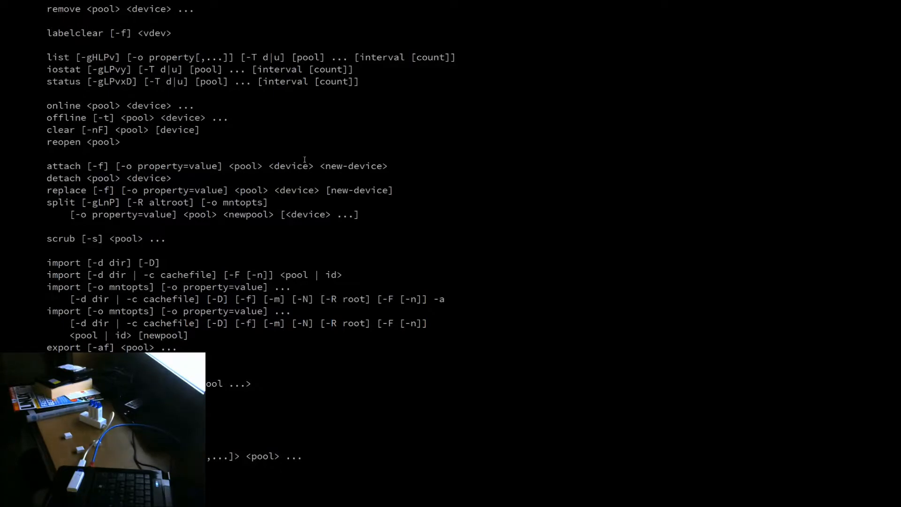
Scroll through zpool's subcommand usage help.
scroll("down", 3)
type("cat disks.txt")
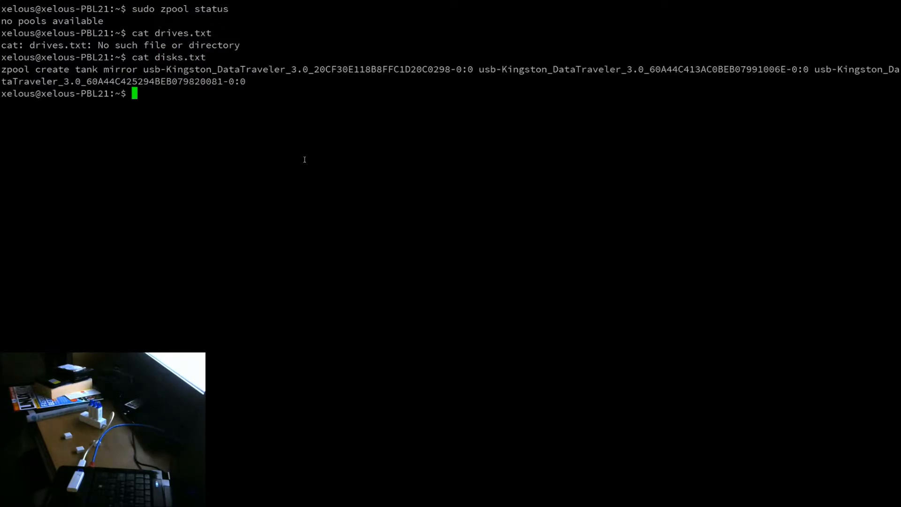
Copy disks.txt to createzfs.sh, make it executable with chmod +x, and clear the screen.
type("cp di")
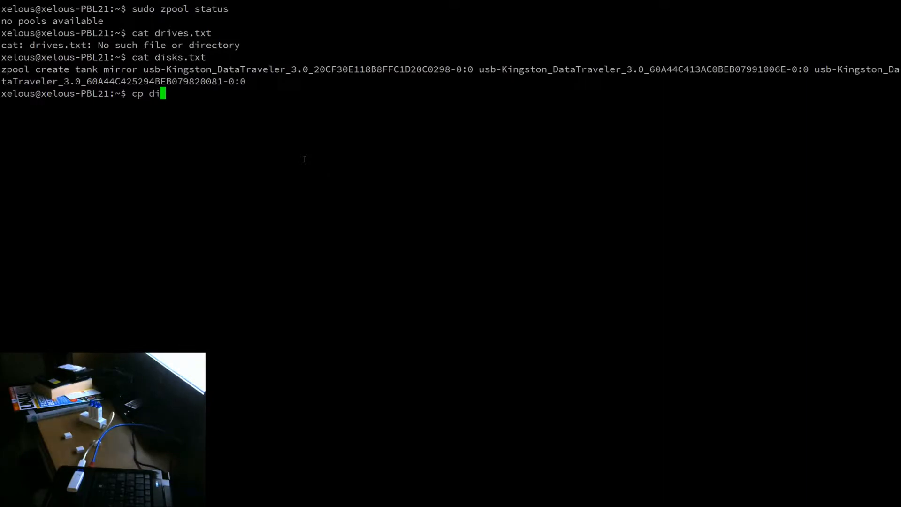
type("sks.txt")
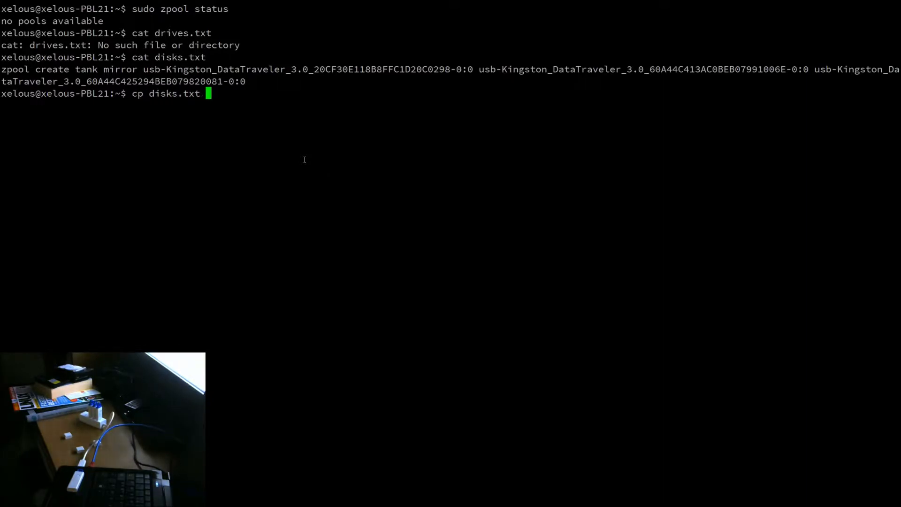
type("createzfs.sh")
type("chmod +c")
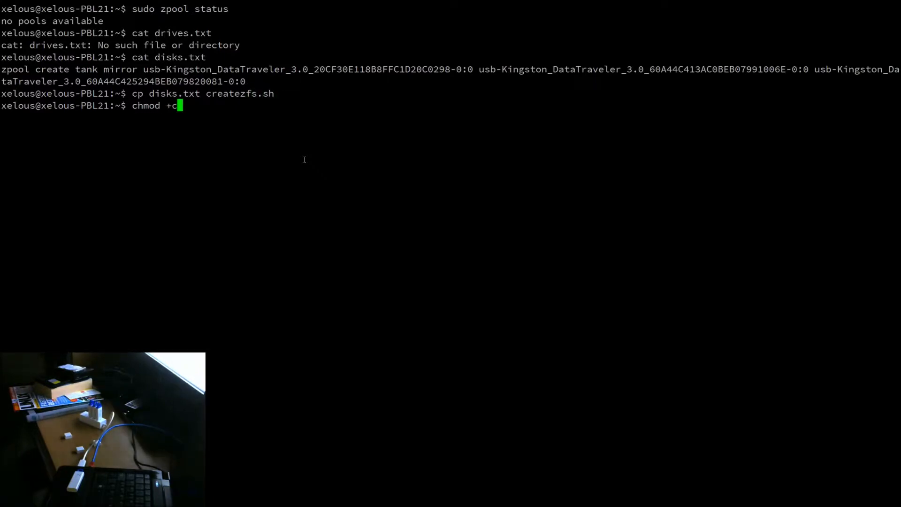
type("sudo chmod +x")
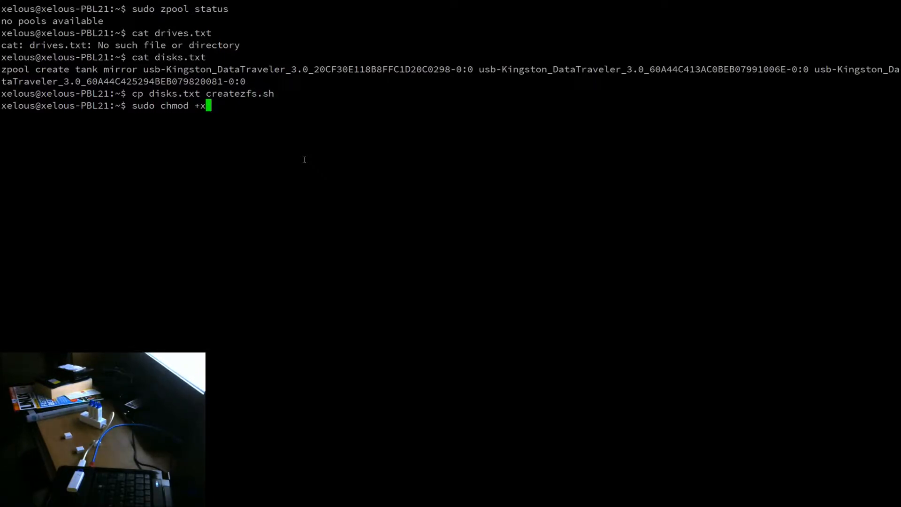
type("createzfs.")
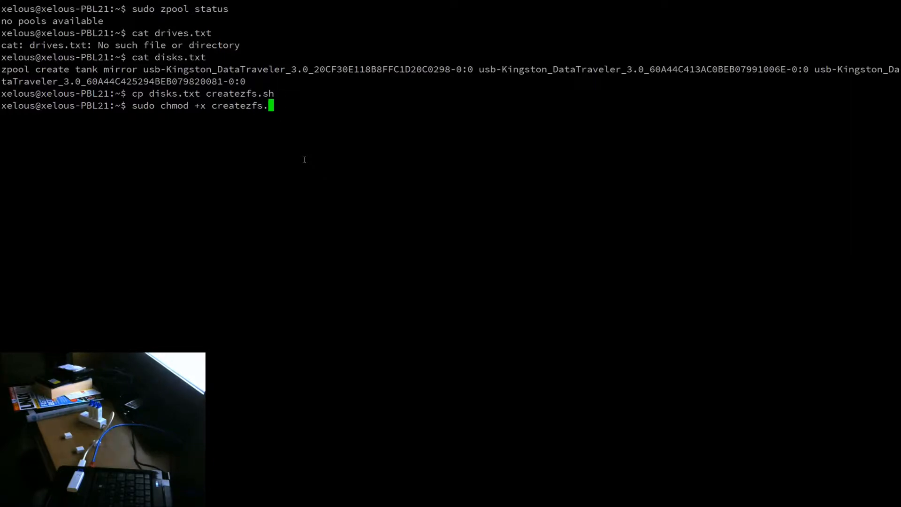
type("clear")
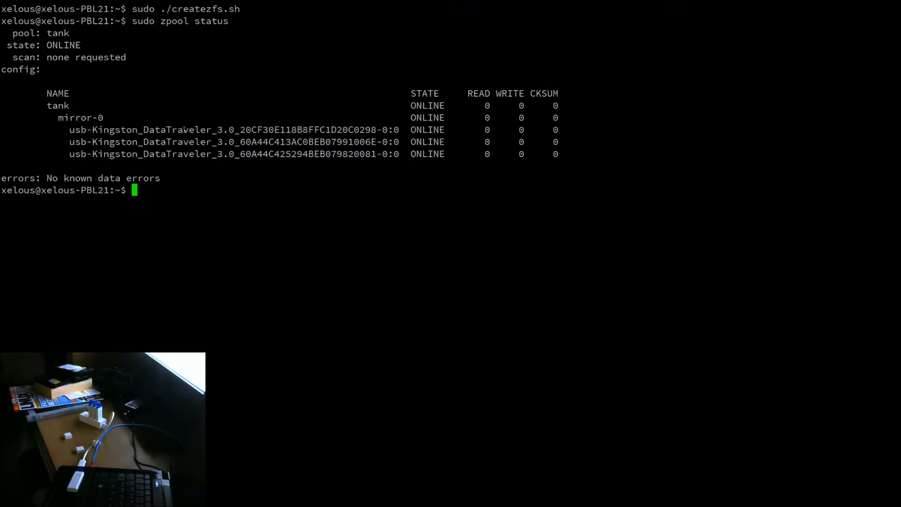
Confirm with df -h that tank is mounted at /tank with 14G free, and begin touching a hello file.
double_click(57, 105)
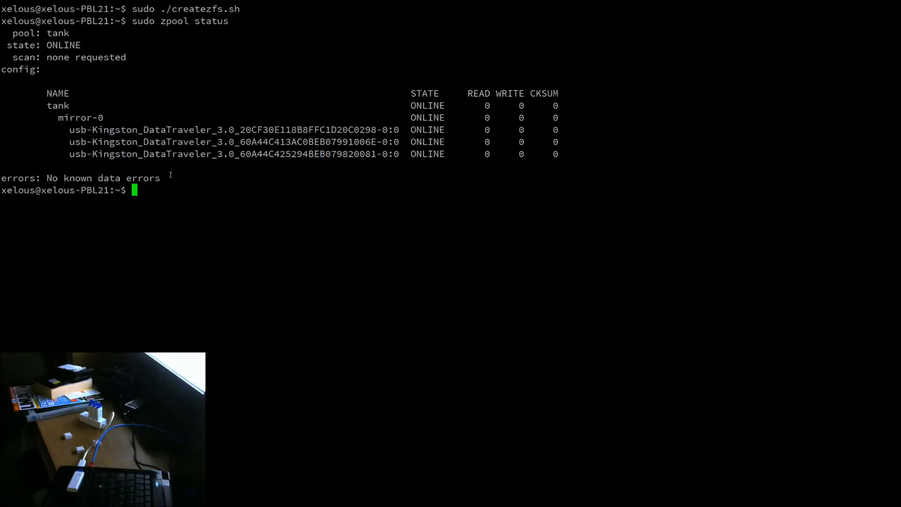
type("df -h")
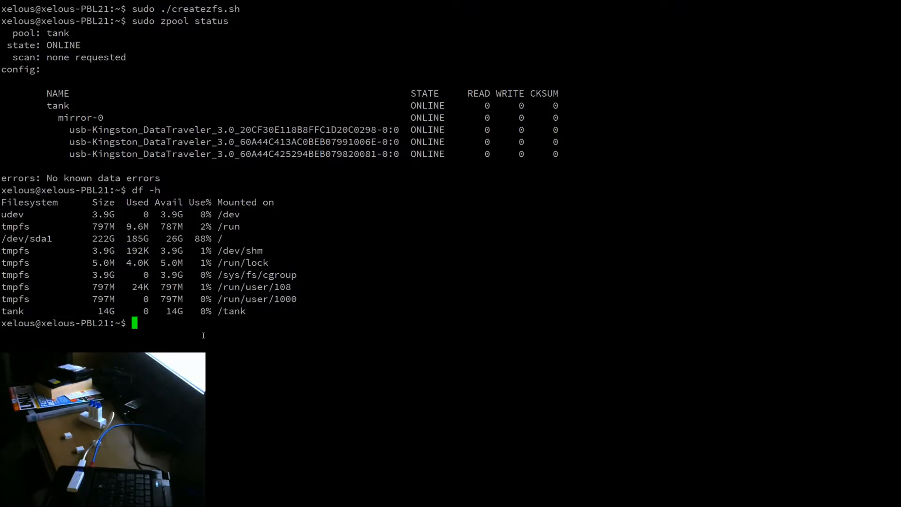
type("touch hello")
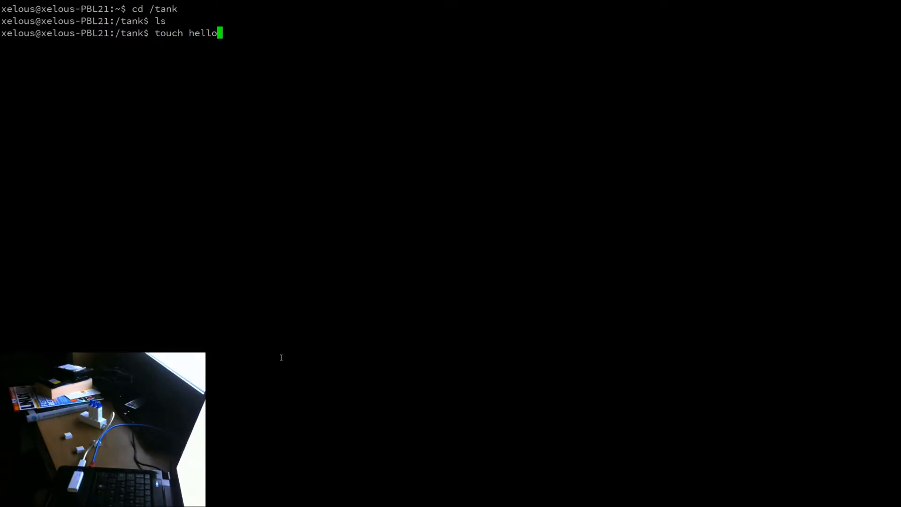
Give user xelous ownership of /tank, create helloworld.txt and list it.
type("wourld.txt")
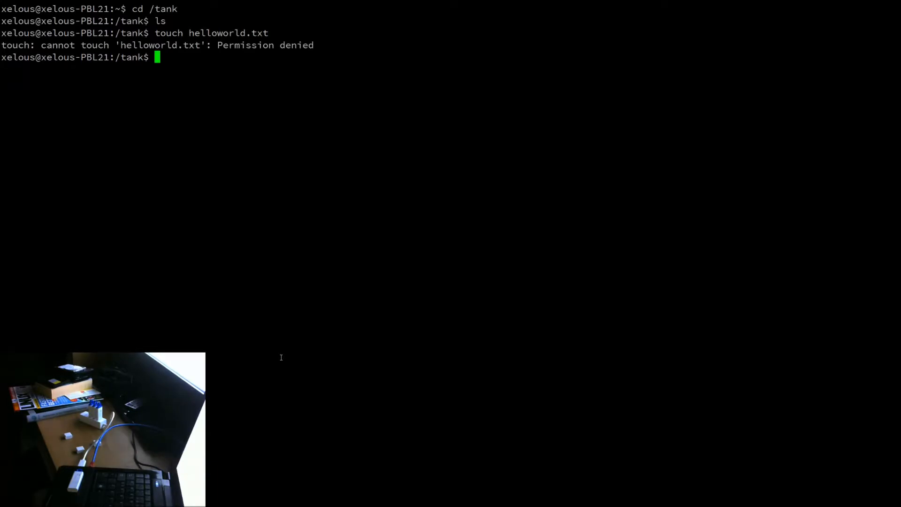
type("sudo")
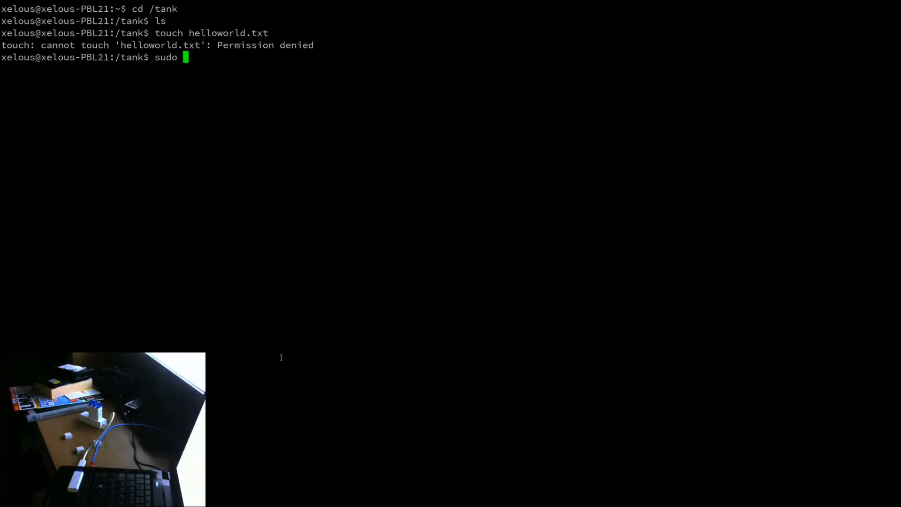
type("chown")
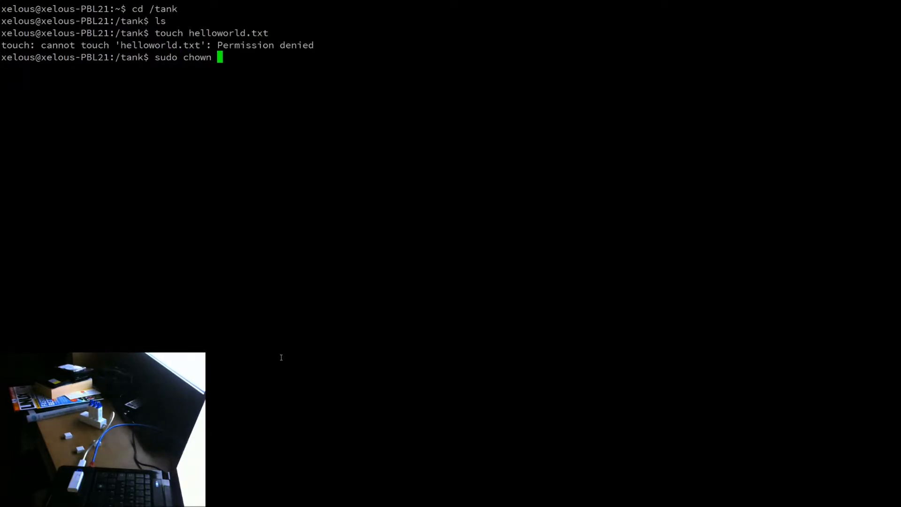
type("xelous")
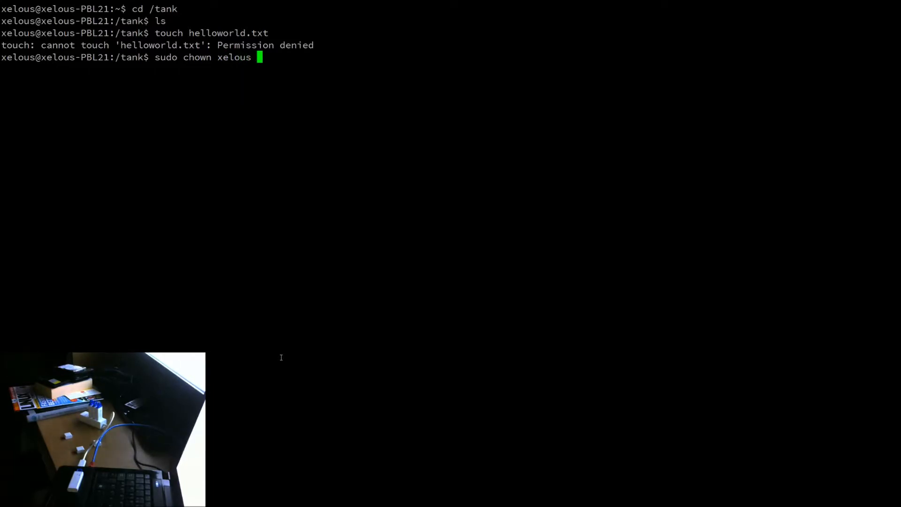
type("/tank")
type("touch helloworld.txt")
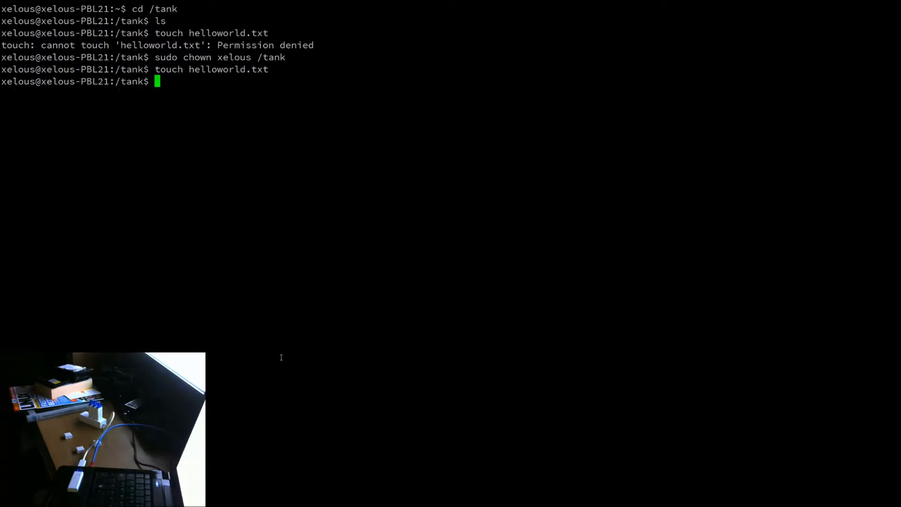
type("ls")
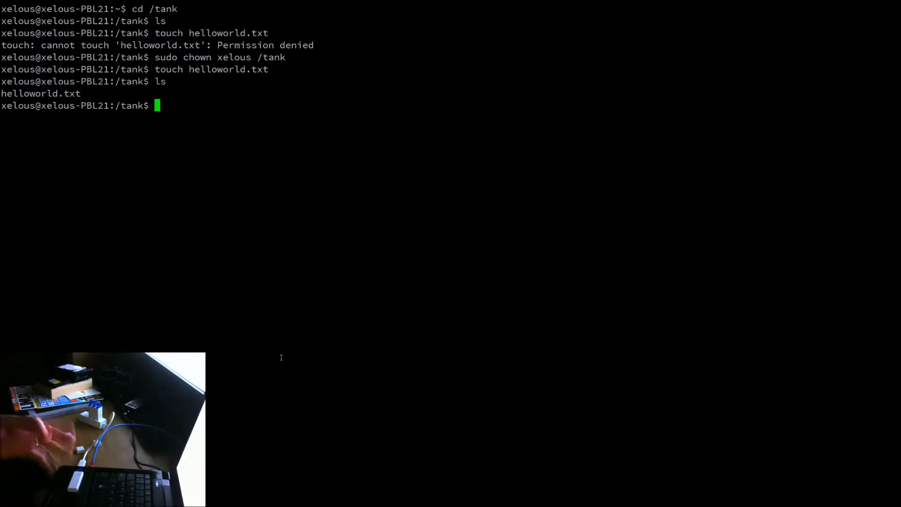
Check the tank pool's health with sudo zpool status.
type("sudo")
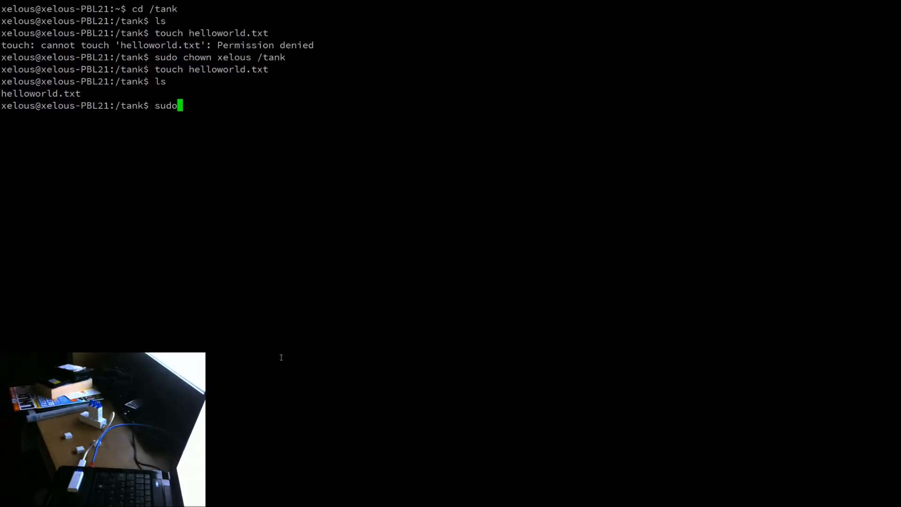
type("\" \"")
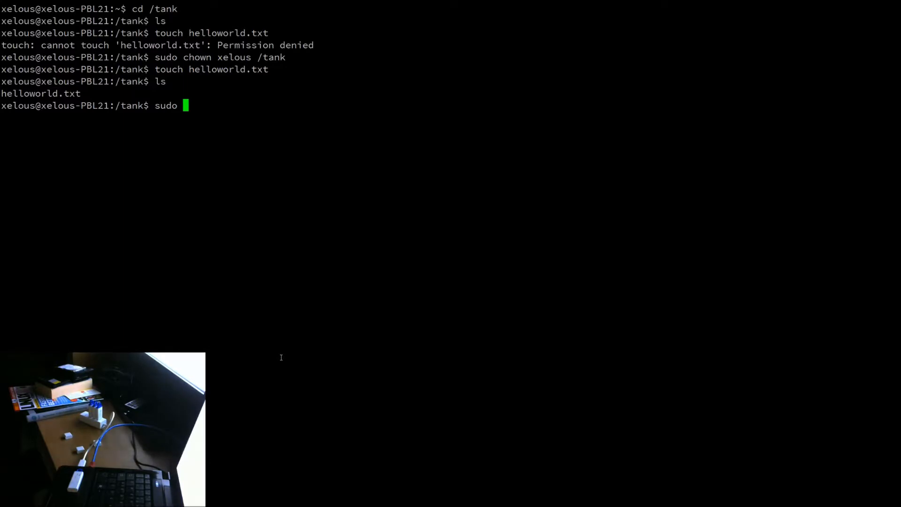
type("zpool status")
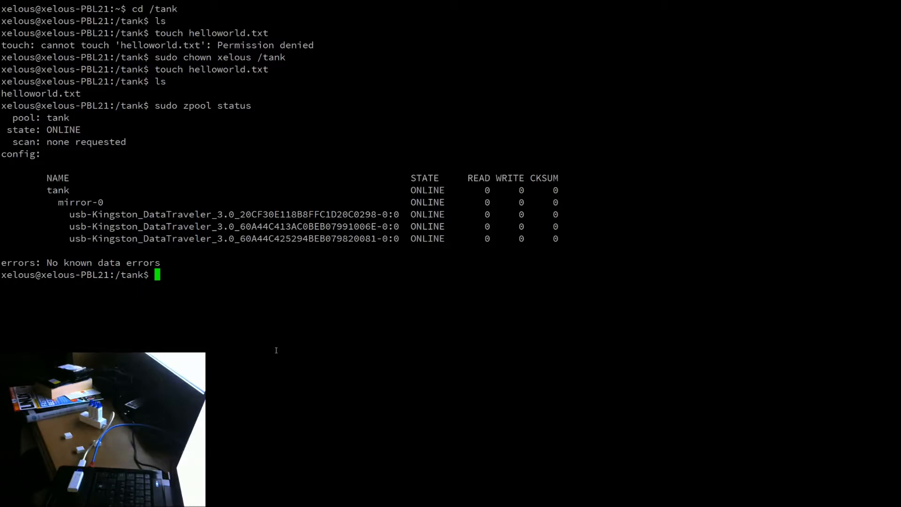
Touch helloworld.txt again and recheck status, revealing tank DEGRADED with one Kingston drive UNAVAIL.
double_click(80, 202)
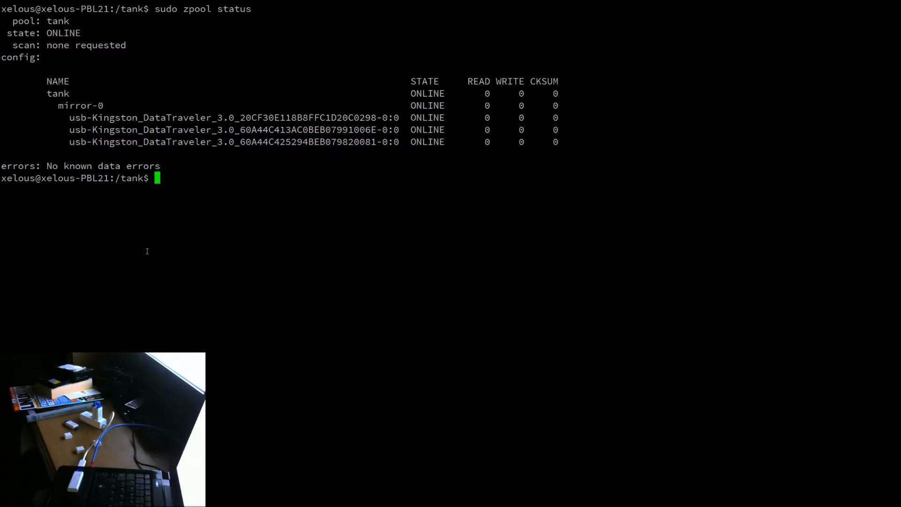
type("sudo zpool status")
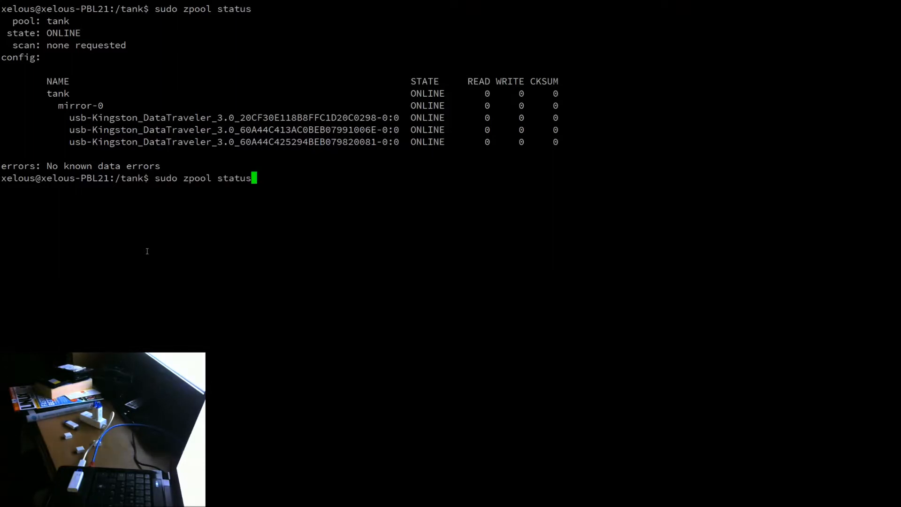
type("touch helloworld.txt")
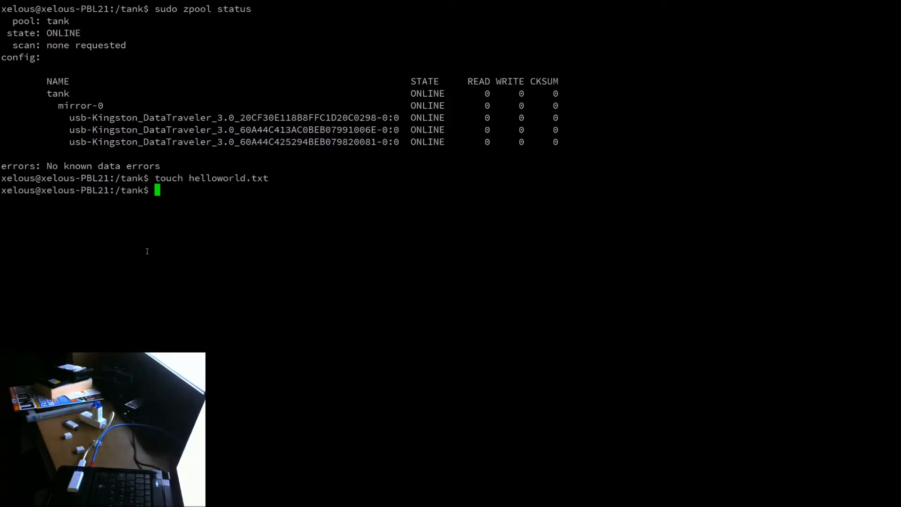
type("sudo zpool status")
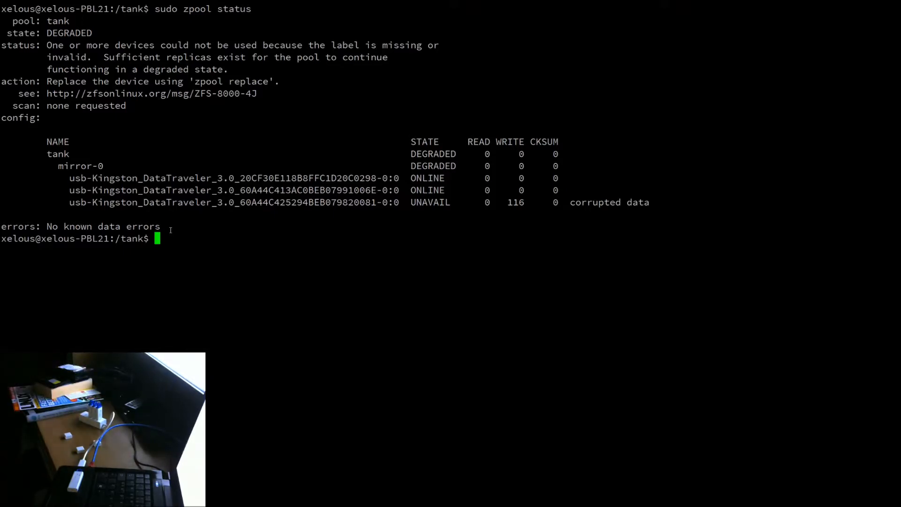
Scrub tank, check it repaired 28.5K and is ONLINE, then cd back home.
type("sudo zpool scrub tank")
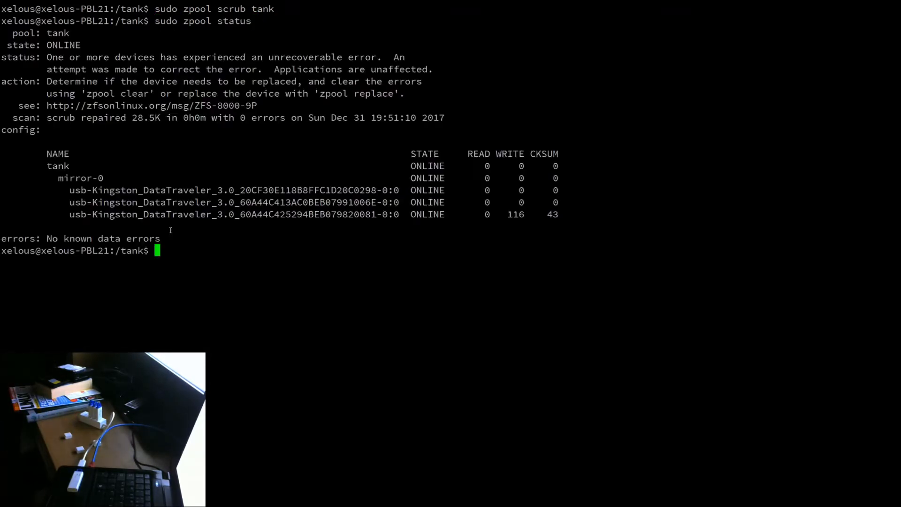
mouse_move(356, 195)
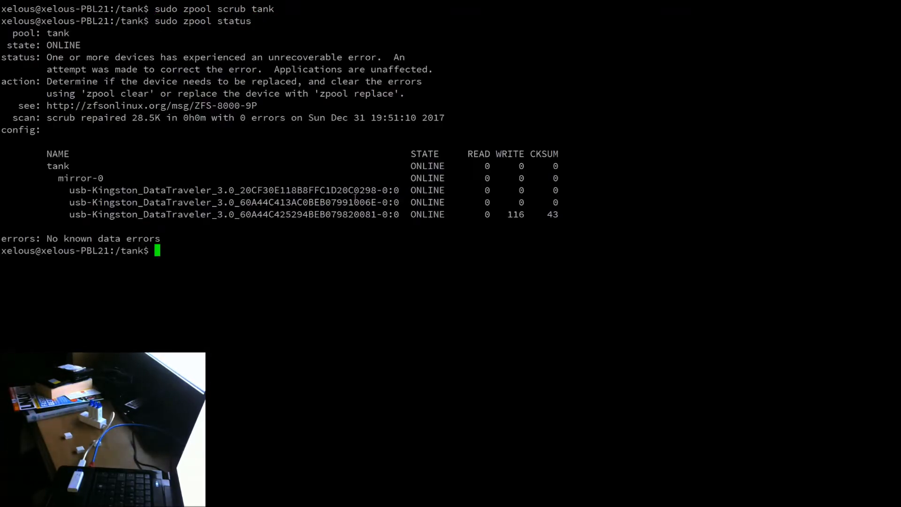
triple_click(230, 214)
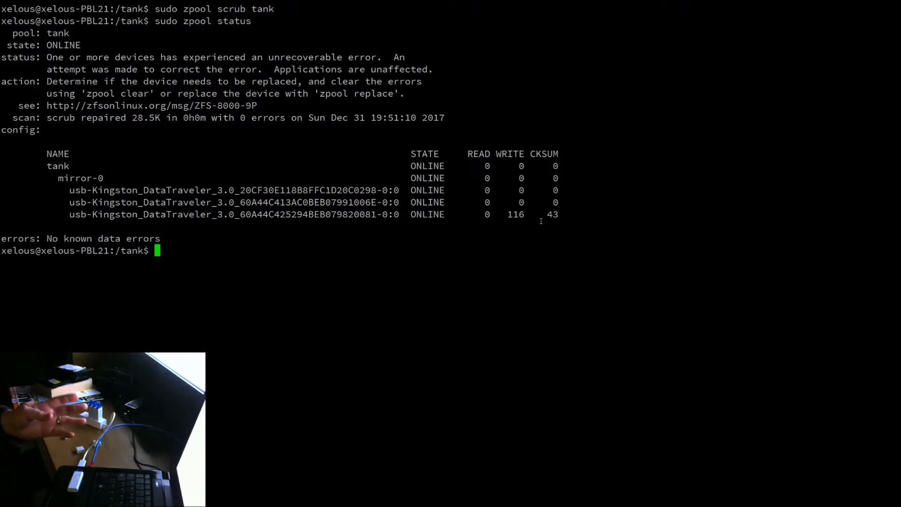
type("cd ~")
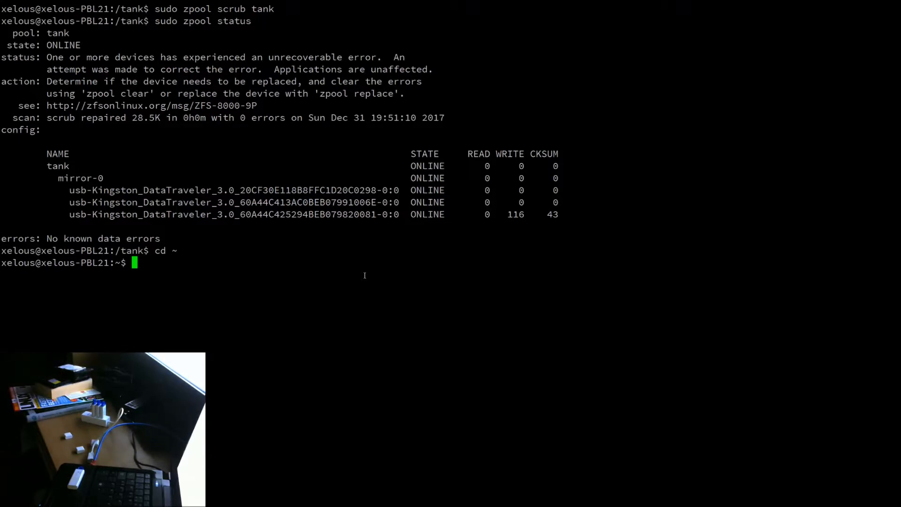
Purge zfsutils-linux and confirm zpool status now returns 'command not found'.
type("sudo")
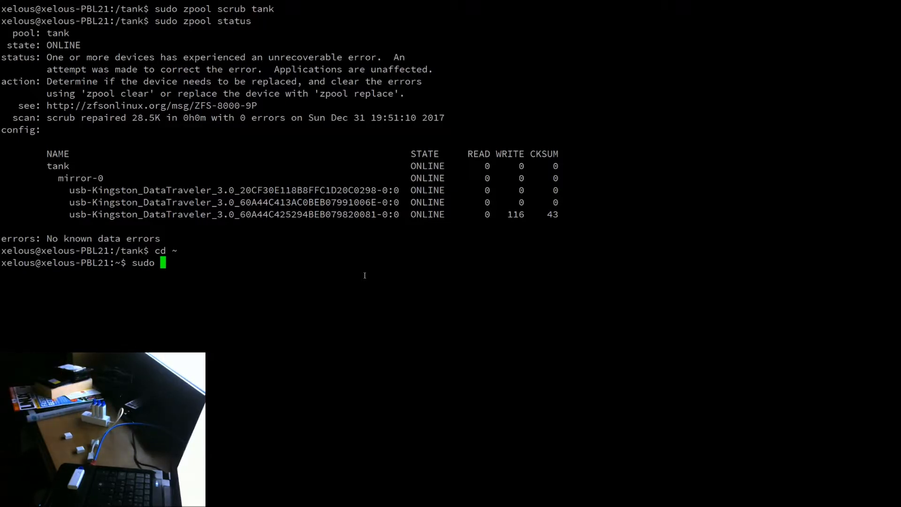
type("apt-")
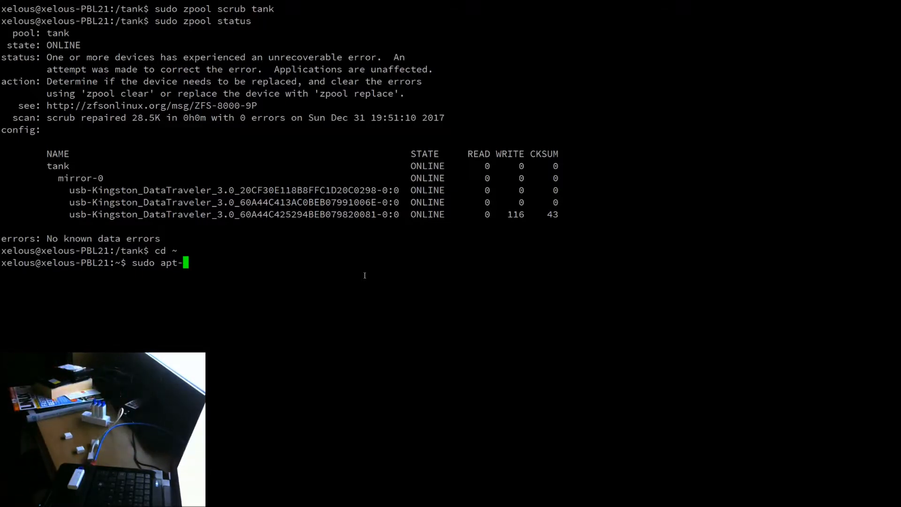
type("get purge")
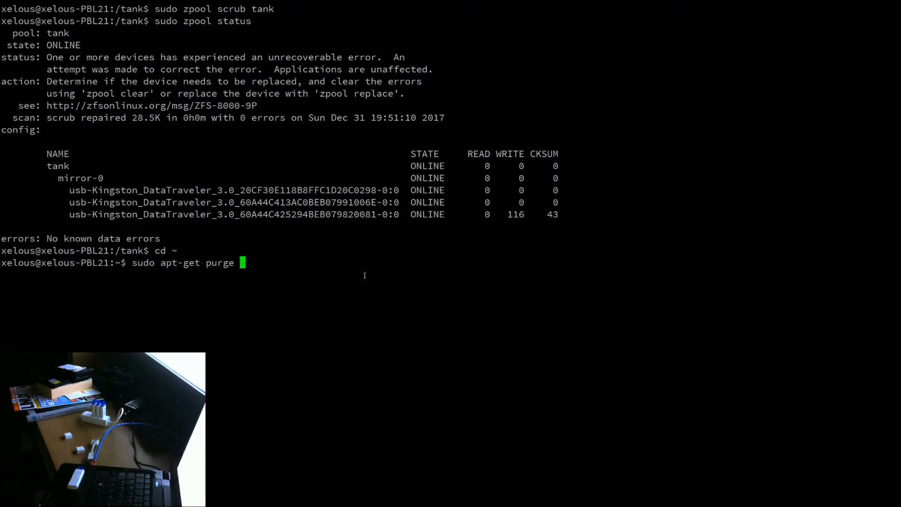
type("zfsutils-linux")
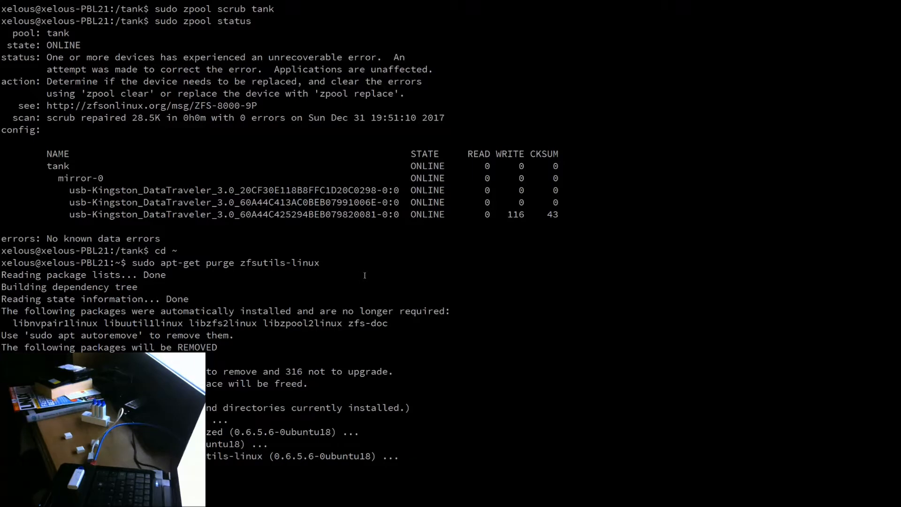
scroll("down", 3)
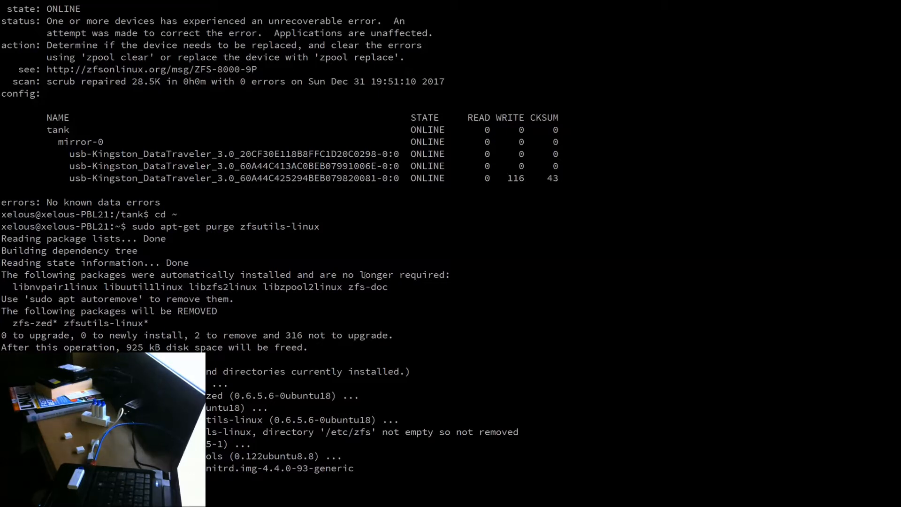
type("you want to continue? [Y/n] y")
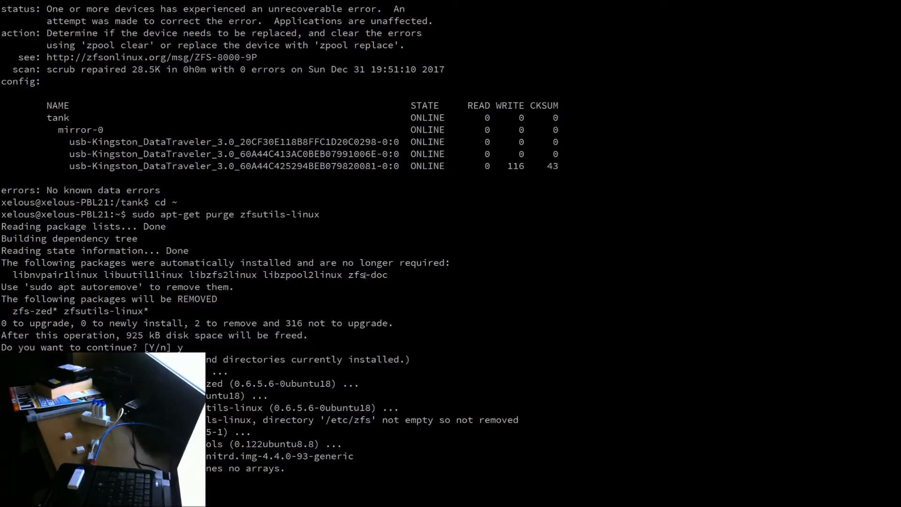
type("sudo zpool status")
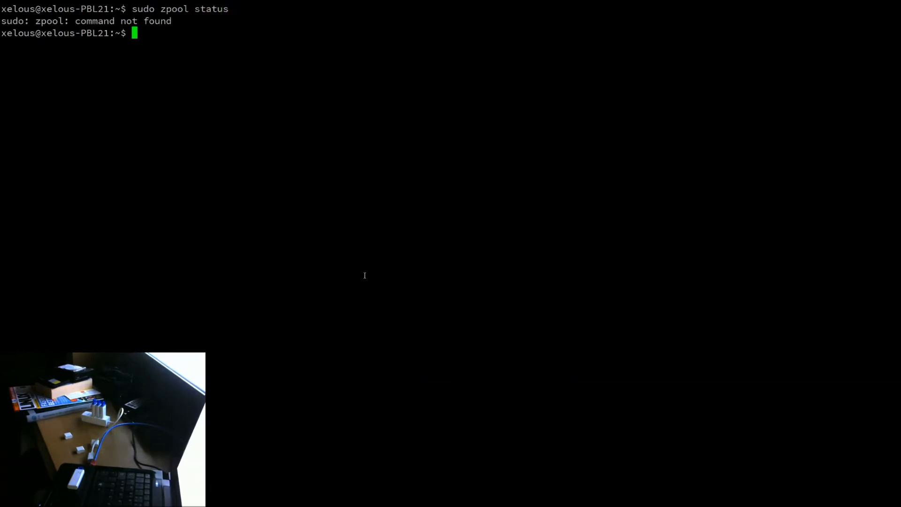
Verify /etc/zfs still holds zpool.cache, then return to the home folder.
type("cd /etc/zfs")
type("ls")
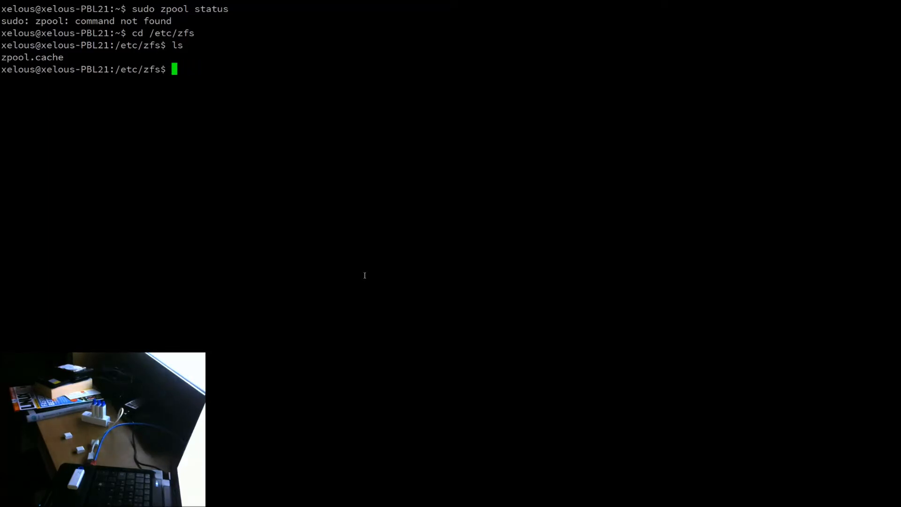
type("cd")
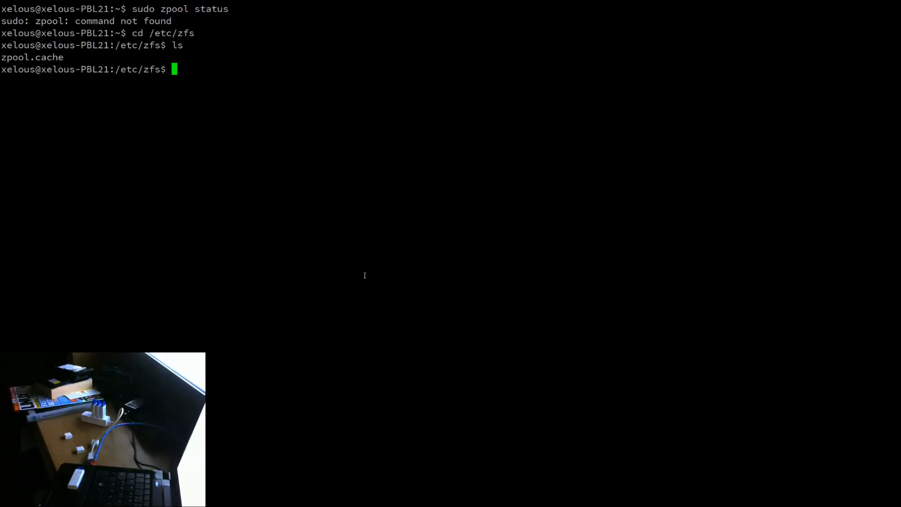
type("cd ~")
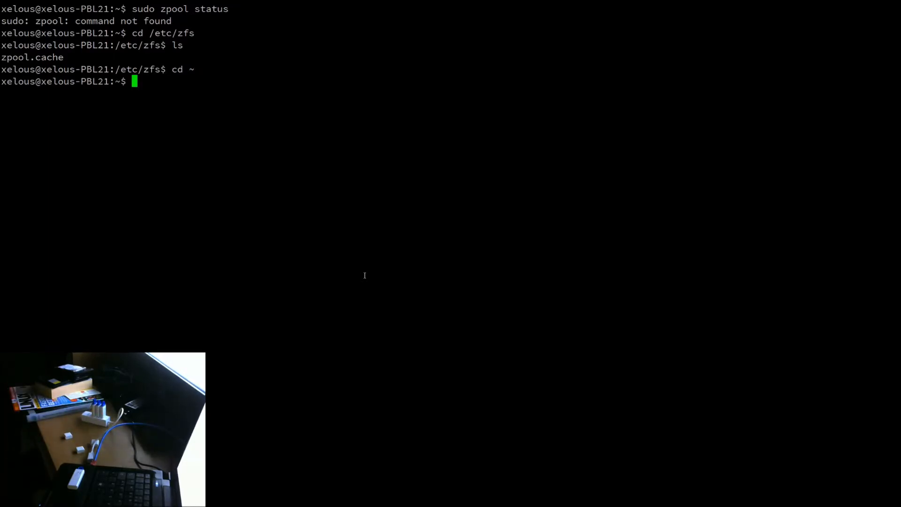
type("sudo apt-get inst")
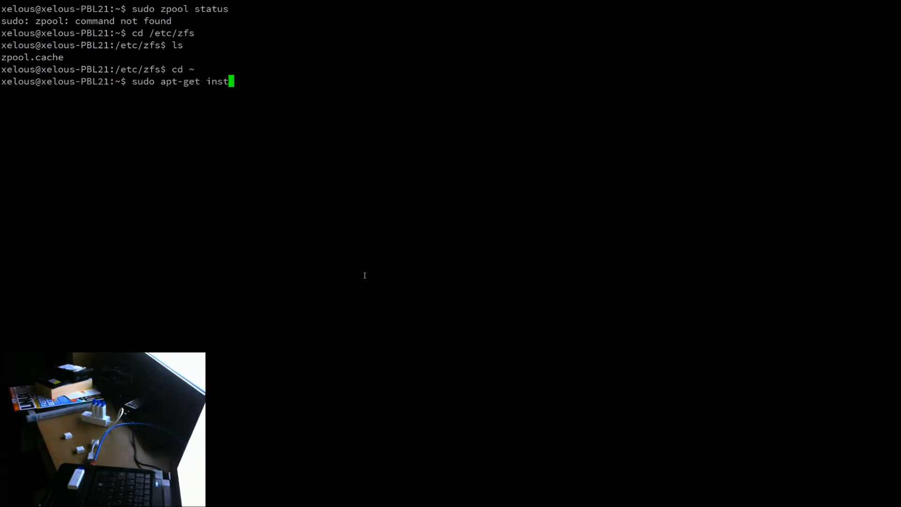
Reinstall zfsutils-linux and confirm tank is ONLINE with its three-drive mirror.
type("all zfsutils-linux")
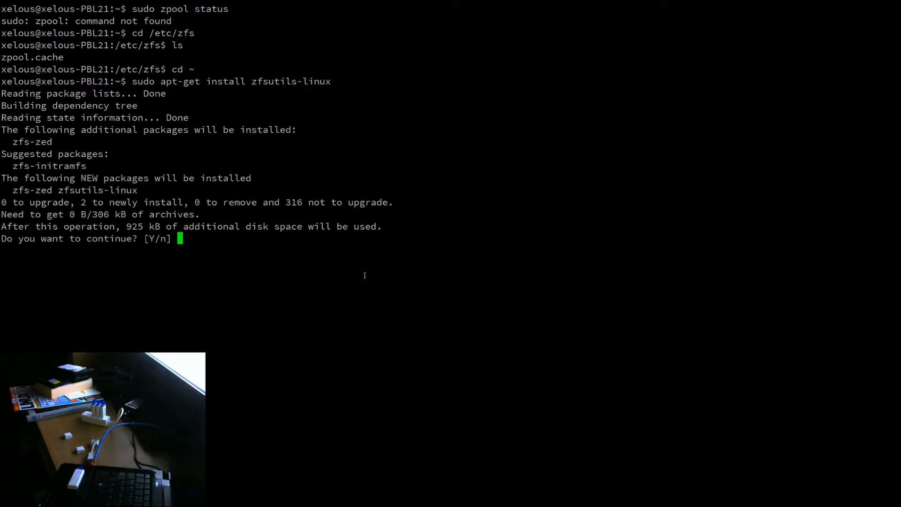
type("y")
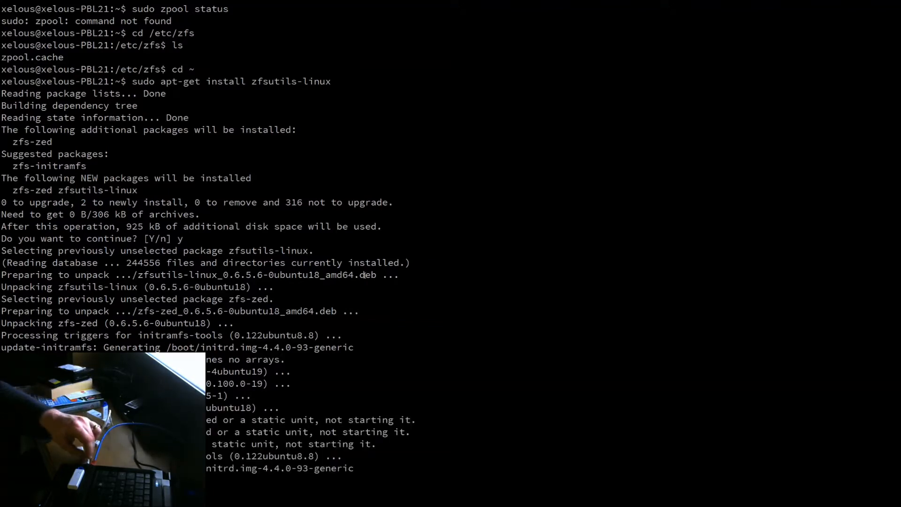
scroll("down", 3)
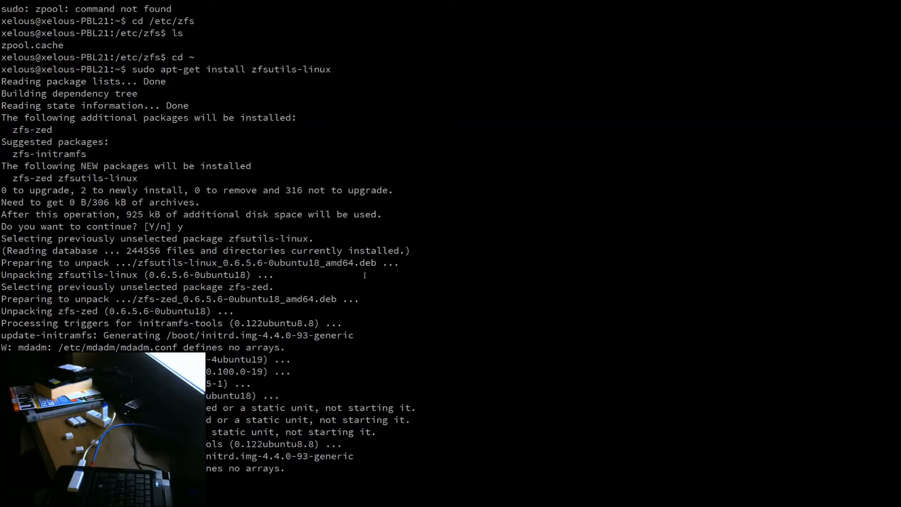
scroll("down", 3)
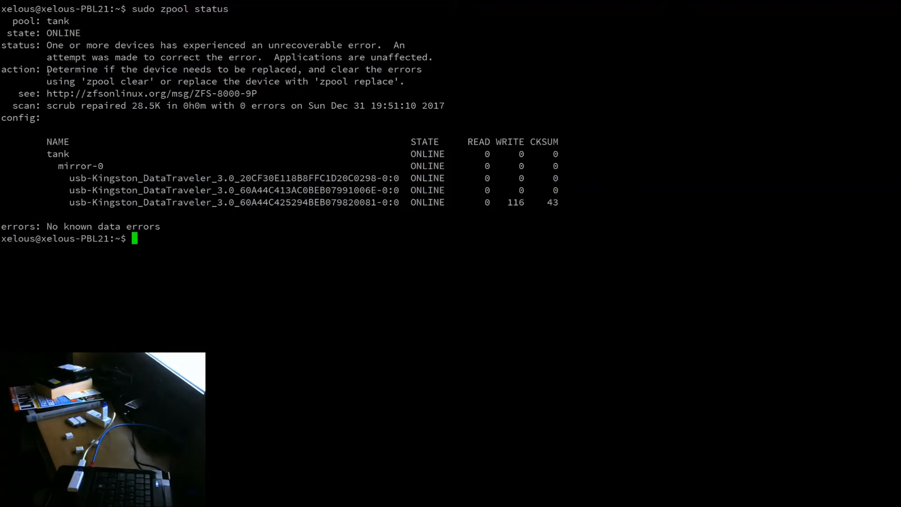
Clear tank's errors, try touching /tank/helloworld.txt, and see 'no pools available'.
type("sudo zpool clear tank")
type("sudo zpool status")
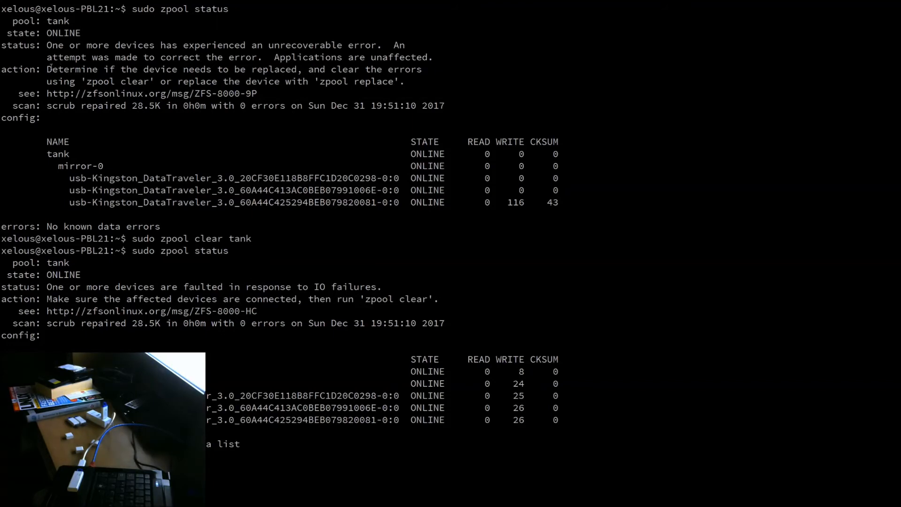
left_click_drag(48, 69, 404, 81)
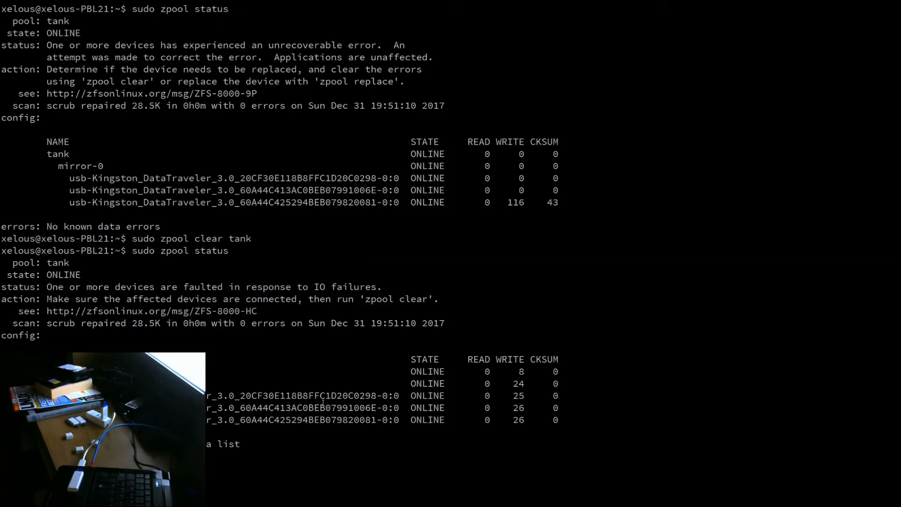
type("touch /tank/helloworld.txt")
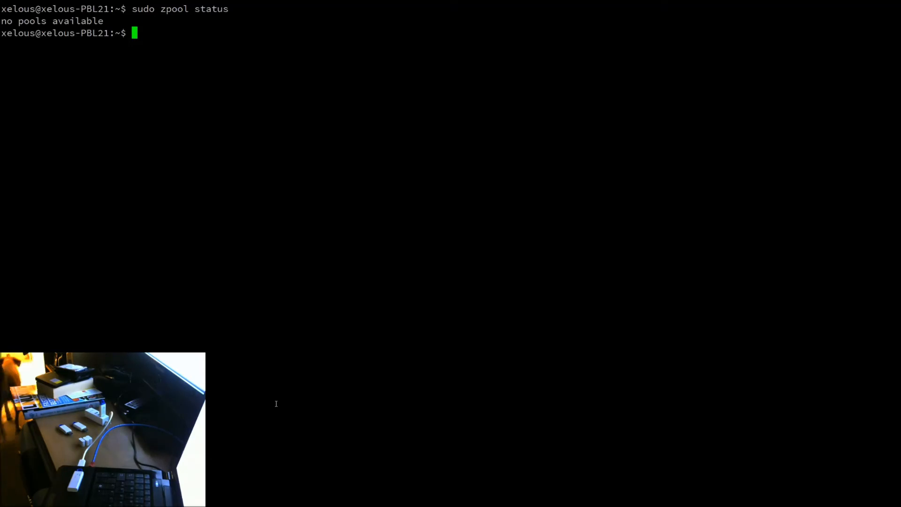
List pools, import tank, and see it DEGRADED with two Kingston drives UNAVAIL.
type("sudo zpool")
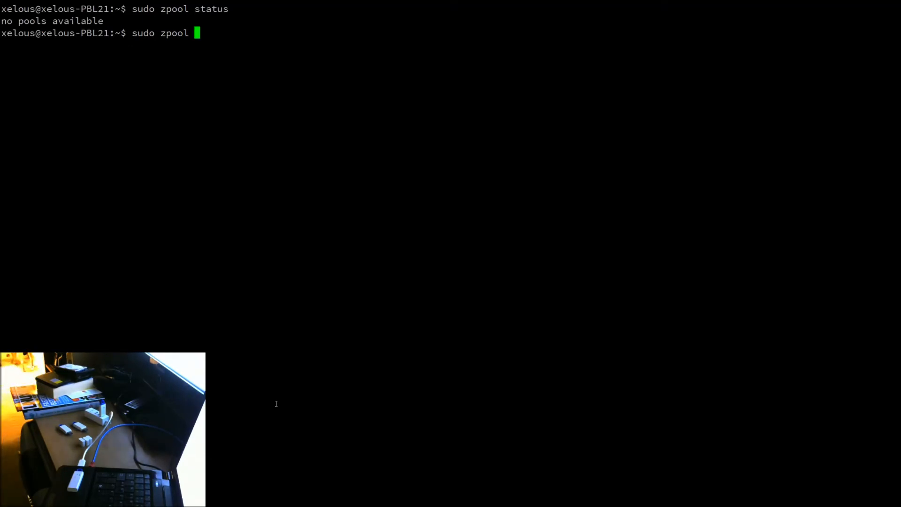
type("list")
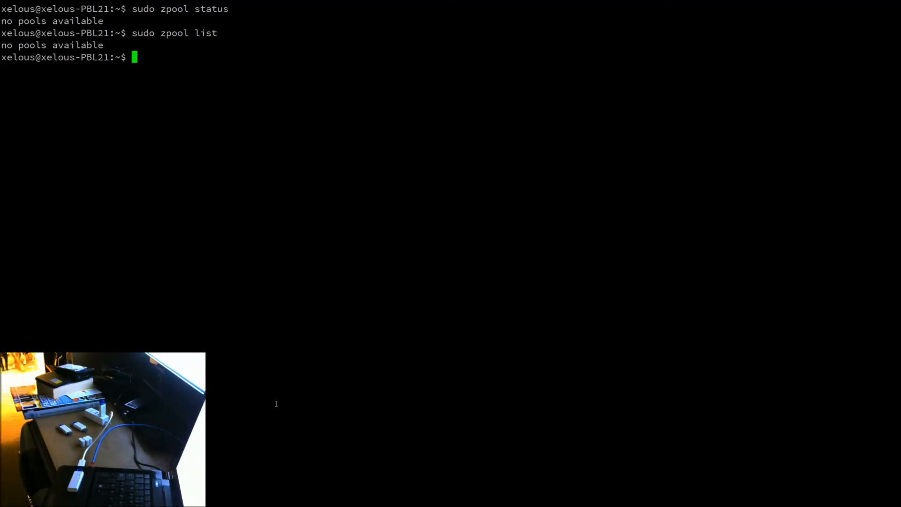
type("sudo zpool import tank")
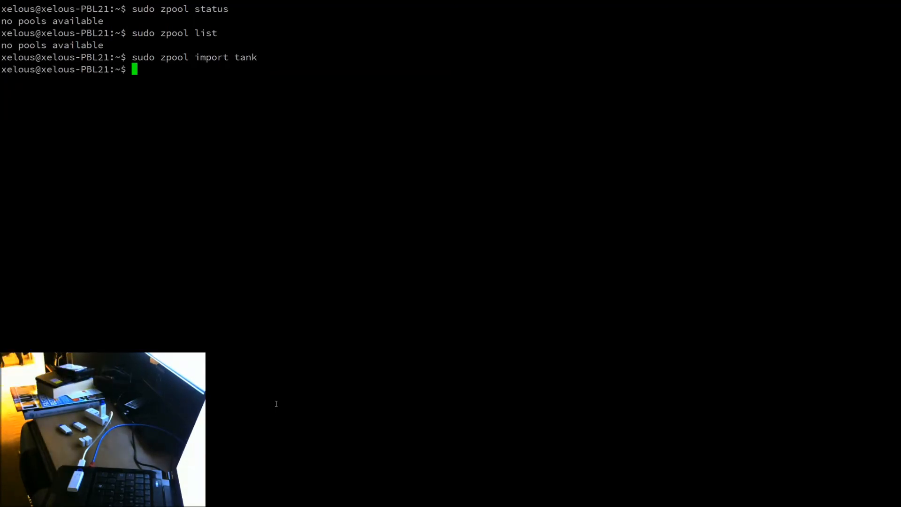
type("sudo zpool status")
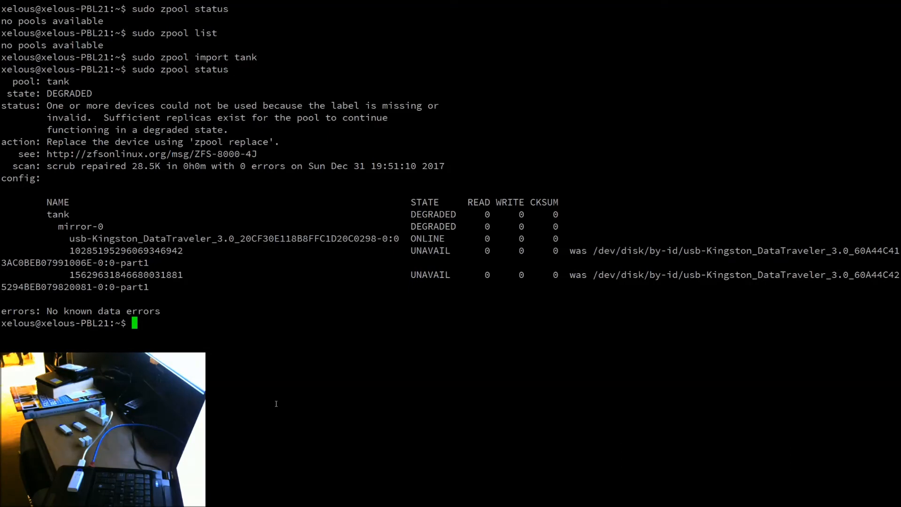
mouse_move(160, 89)
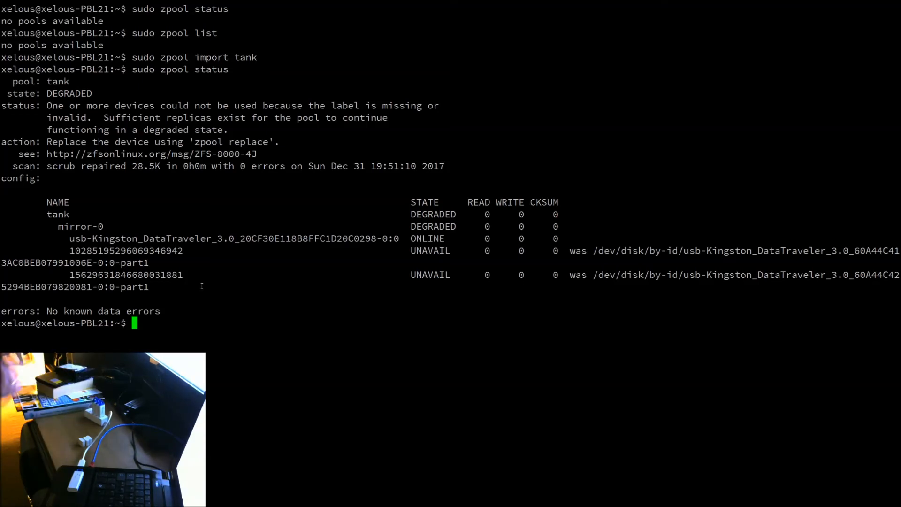
Scrub tank, repairing 57K, so all three mirror drives report ONLINE.
type("sudo zpool scrub tank")
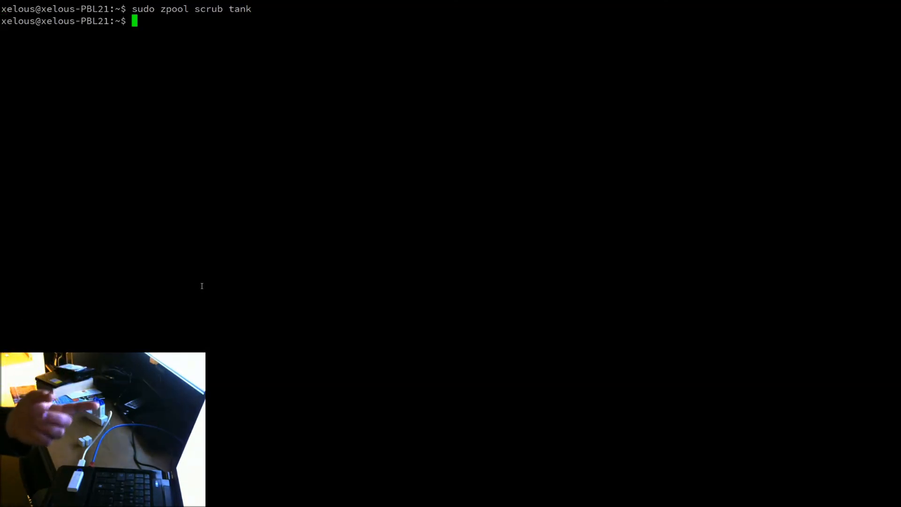
type("clear")
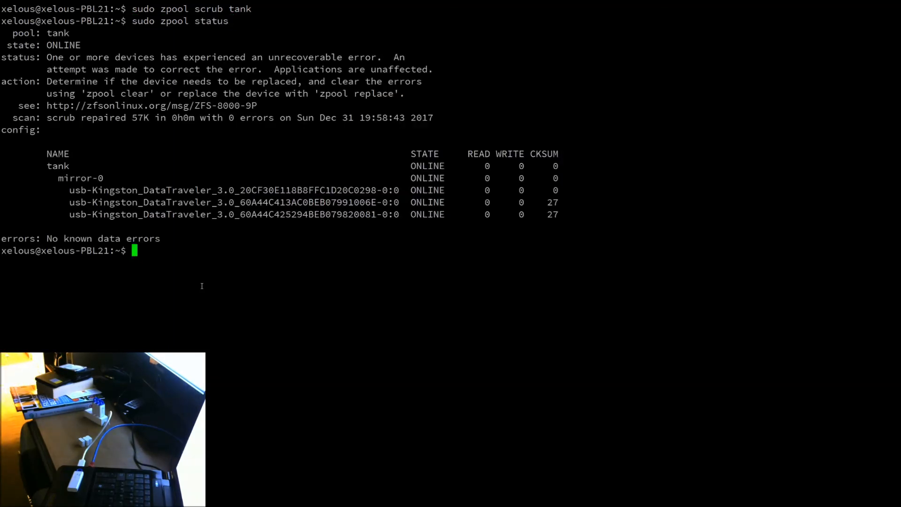
mouse_move(540, 194)
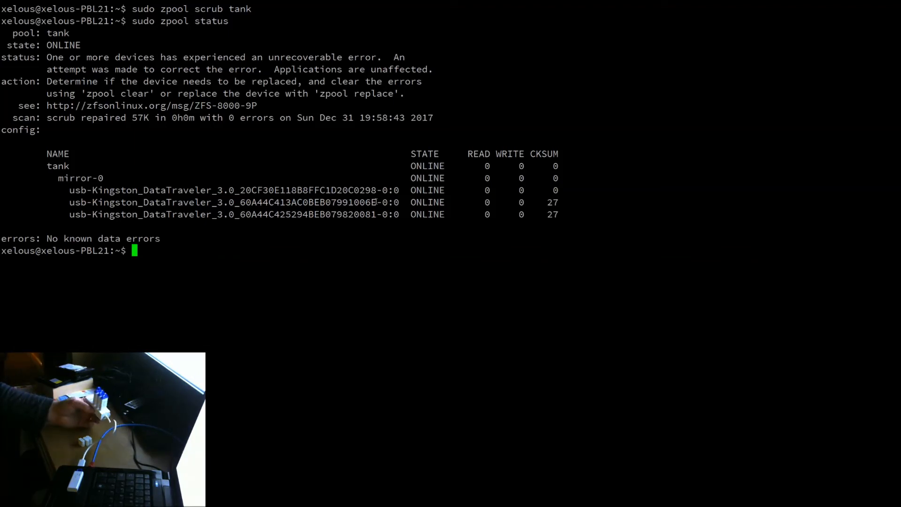
mouse_move(296, 246)
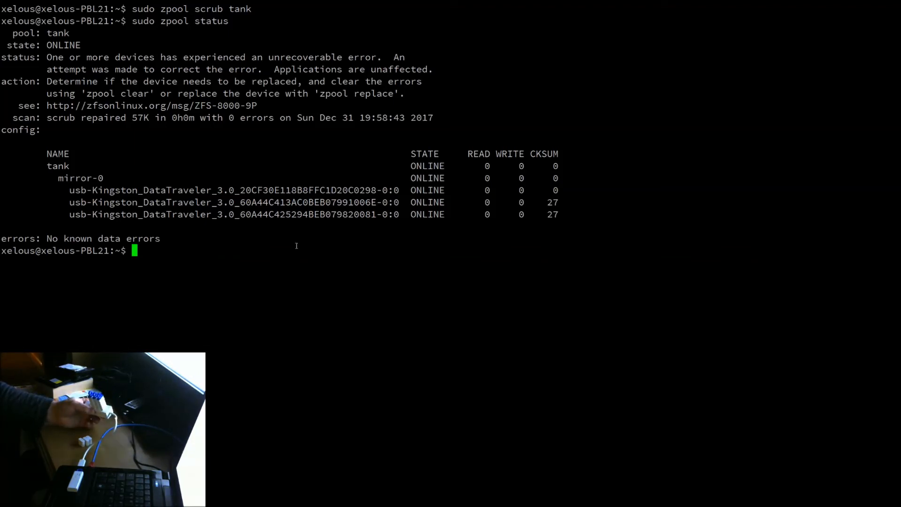